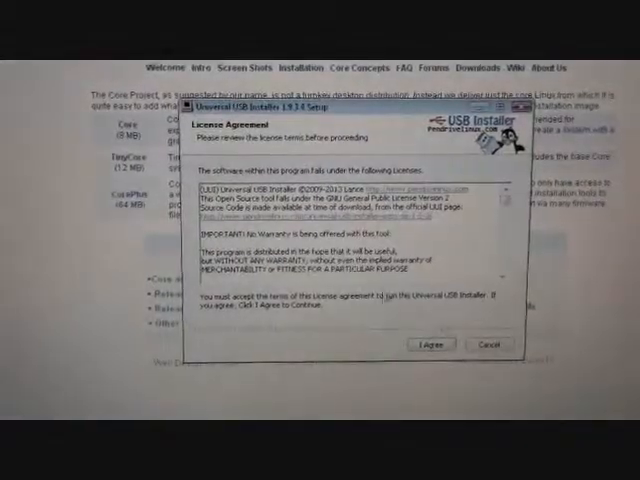
- Accept the license terms and reach the distribution, ISO and USB selection page
click(420, 344)
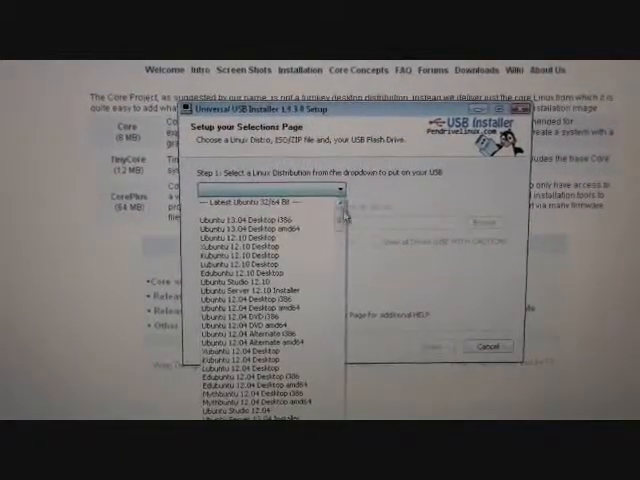
scroll(down, 3)
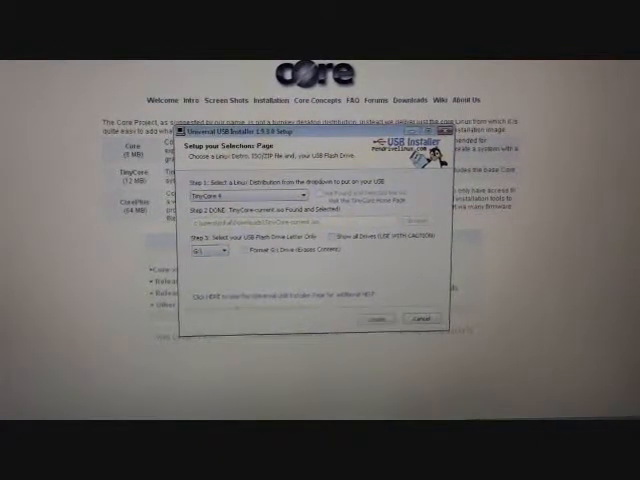
- Choose TinyCore as the Linux distribution to install on the USB drive
click(20, 464)
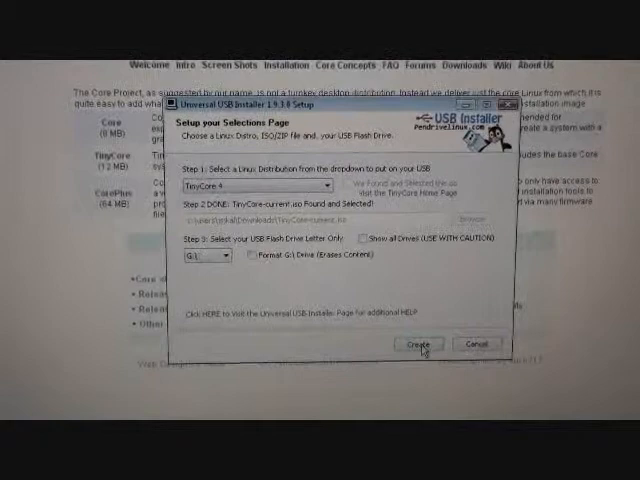
click(410, 344)
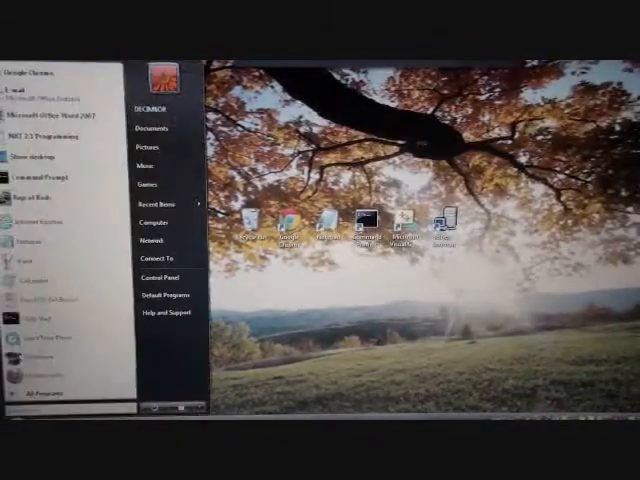
- Restart the laptop from the Start menu to reach the BIOS setup
click(196, 400)
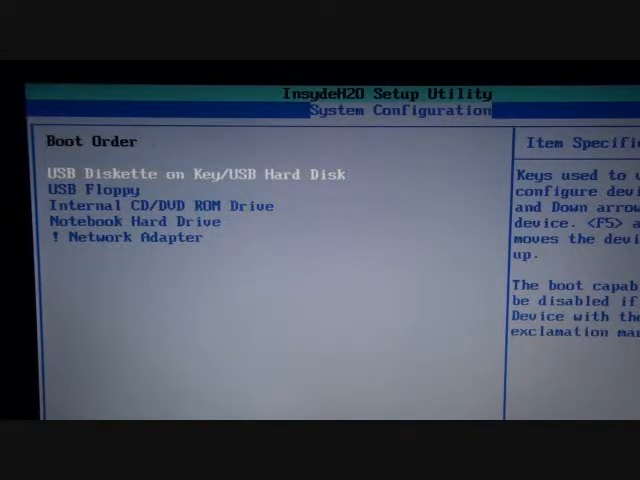
- Move USB Diskette on Key/USB Hard Disk above Notebook Hard Drive, then save and exit with F10
key(Down)
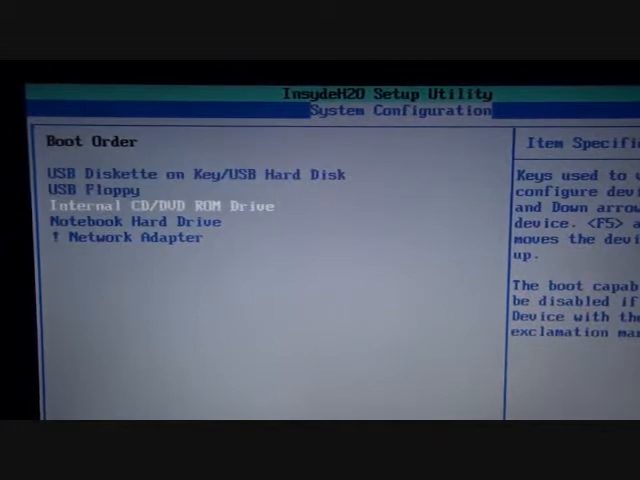
key(Up)
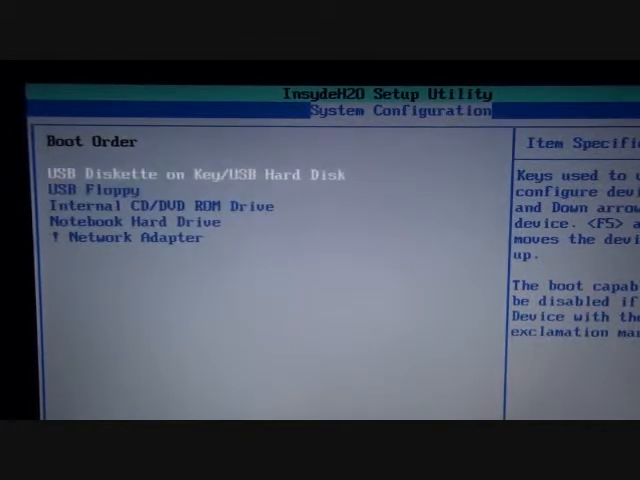
key(down)
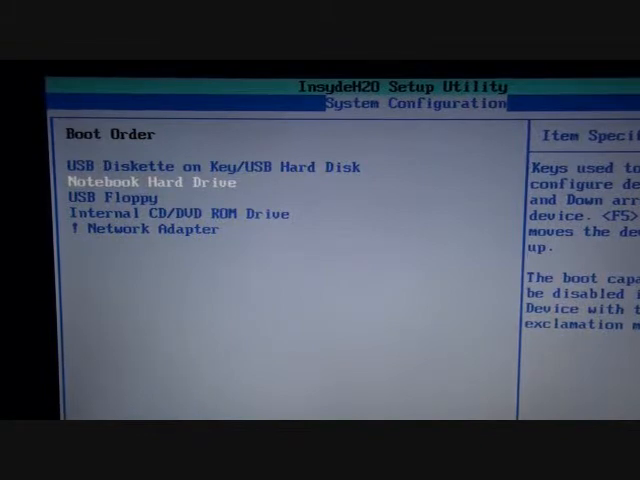
key(f10)
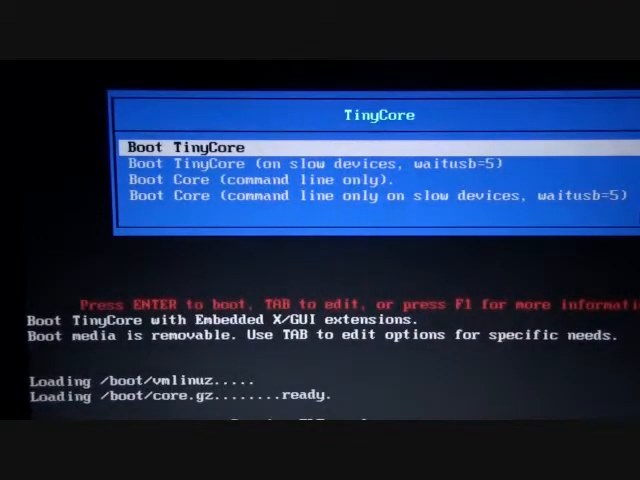
- Boot TinyCore with the default 'Boot TinyCore' menu entry
key(enter)
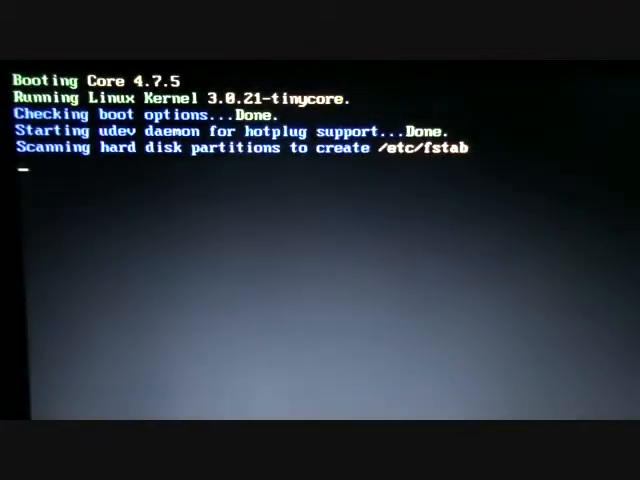